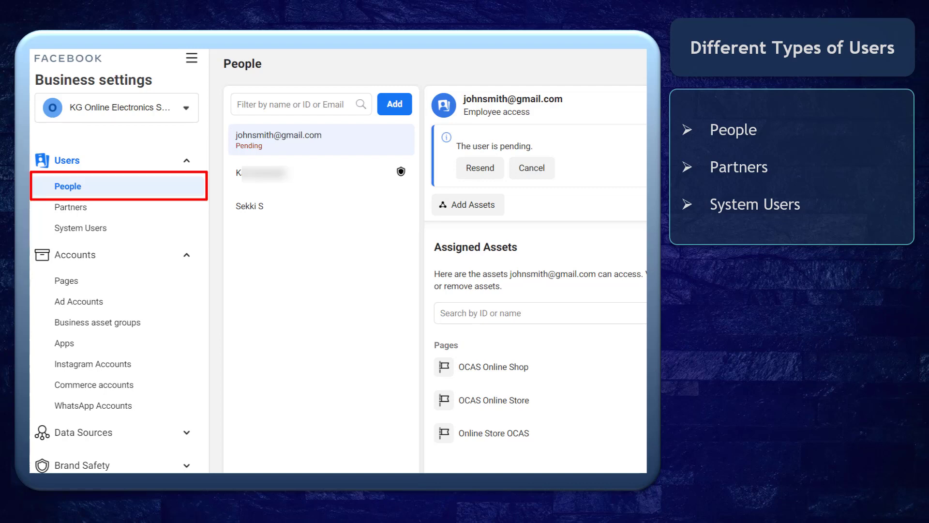
View System Users, return to People, then go back to the Business Suite home page.
{"action": "left_click", "coordinate": [81, 226]}
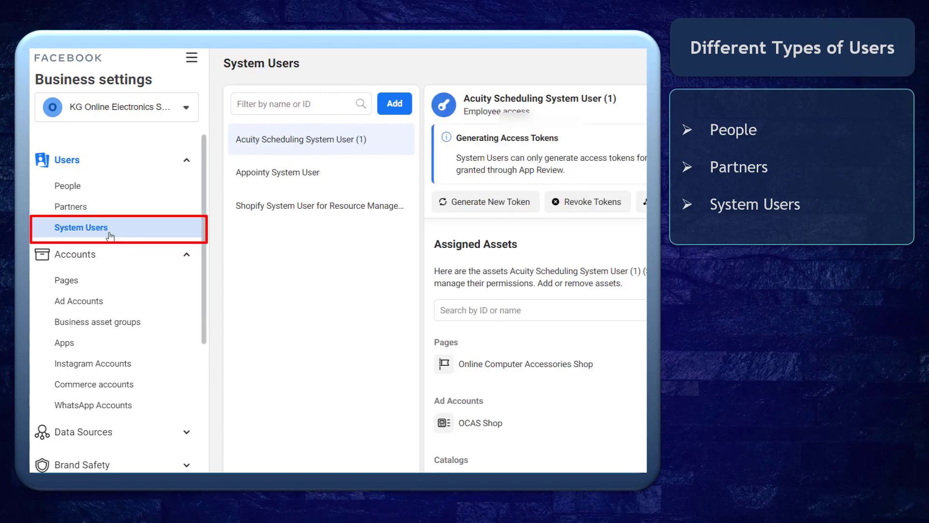
{"action": "left_click", "coordinate": [68, 185]}
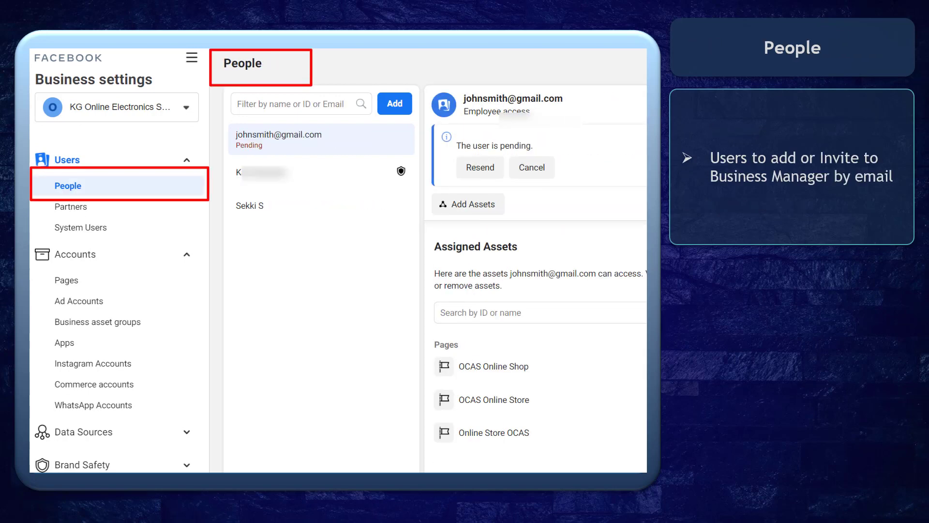
{"action": "left_click", "coordinate": [394, 104]}
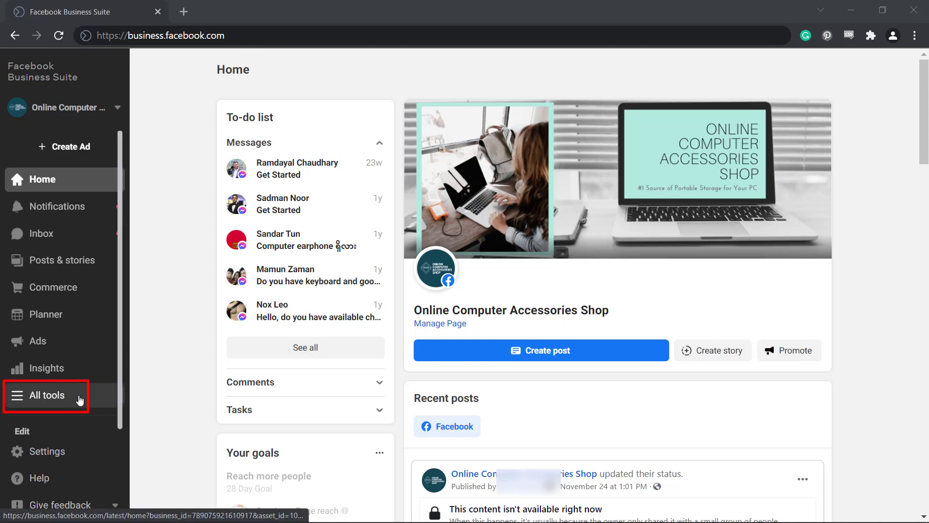
Reach Business settings' People list via All tools and Ads Manager.
{"action": "left_click", "coordinate": [45, 395]}
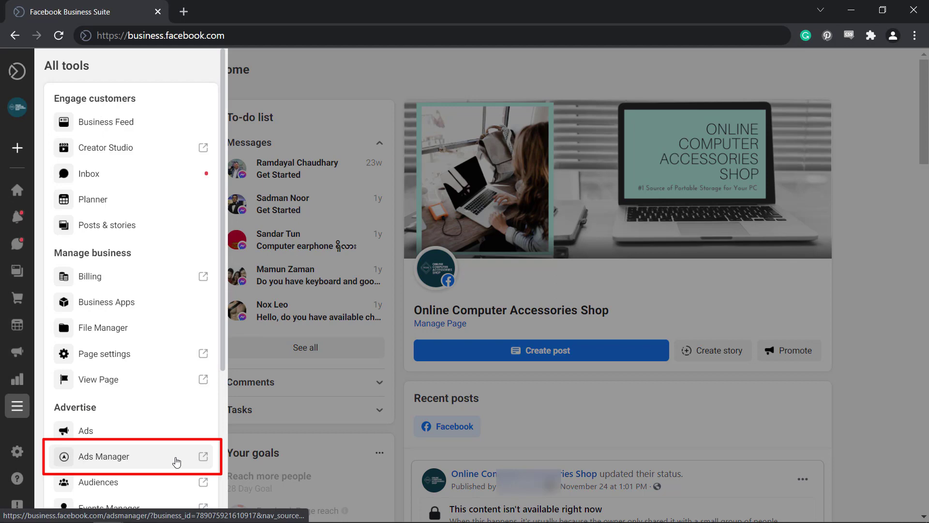
{"action": "left_click", "coordinate": [103, 456]}
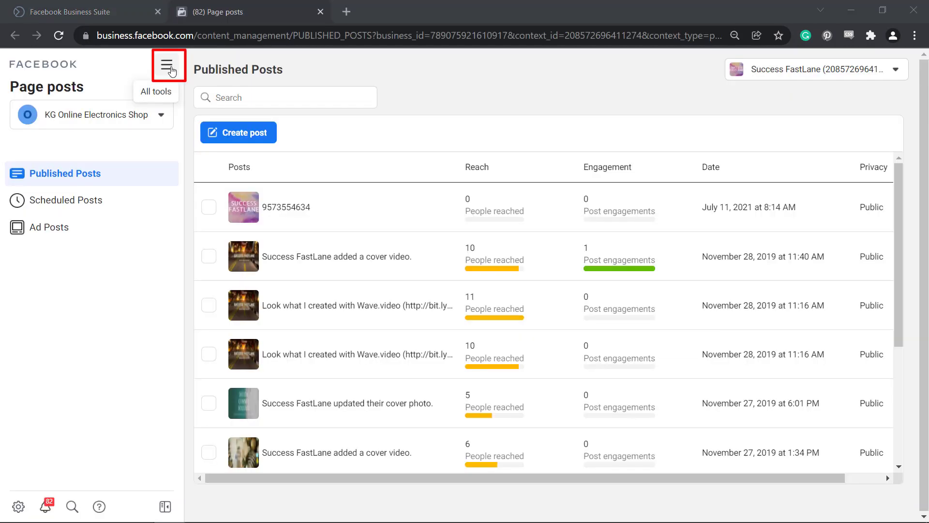
{"action": "left_click", "coordinate": [169, 65]}
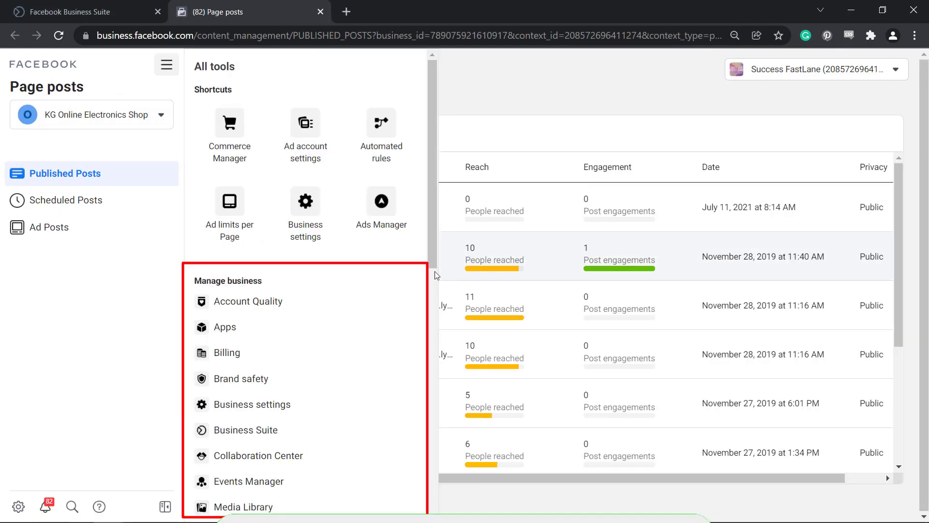
{"action": "mouse_move", "coordinate": [319, 410]}
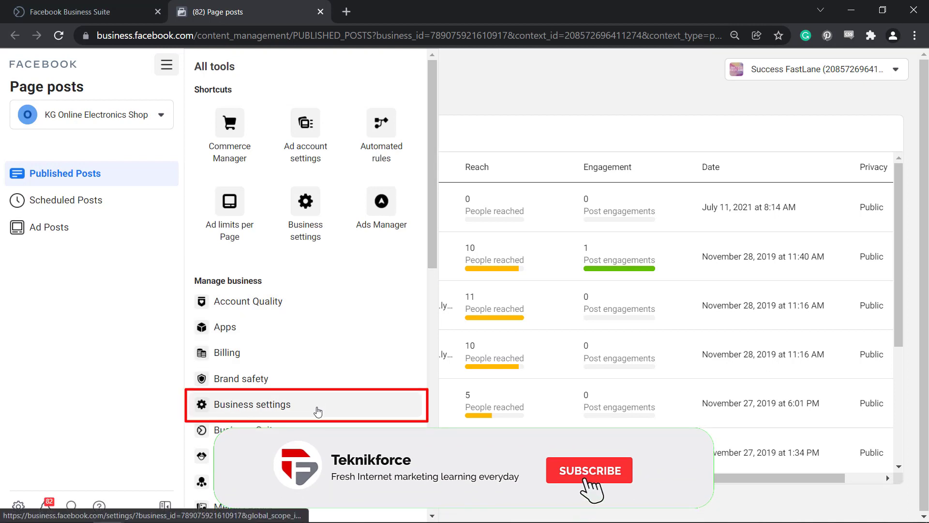
{"action": "left_click", "coordinate": [253, 404]}
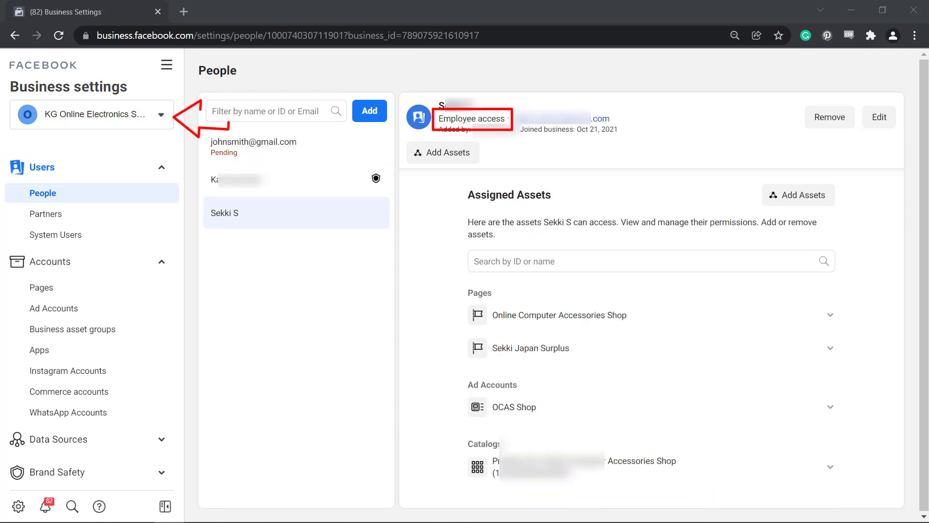
Select the admin person and scroll through their assigned pages, accounts and catalogs.
{"action": "left_click", "coordinate": [296, 180]}
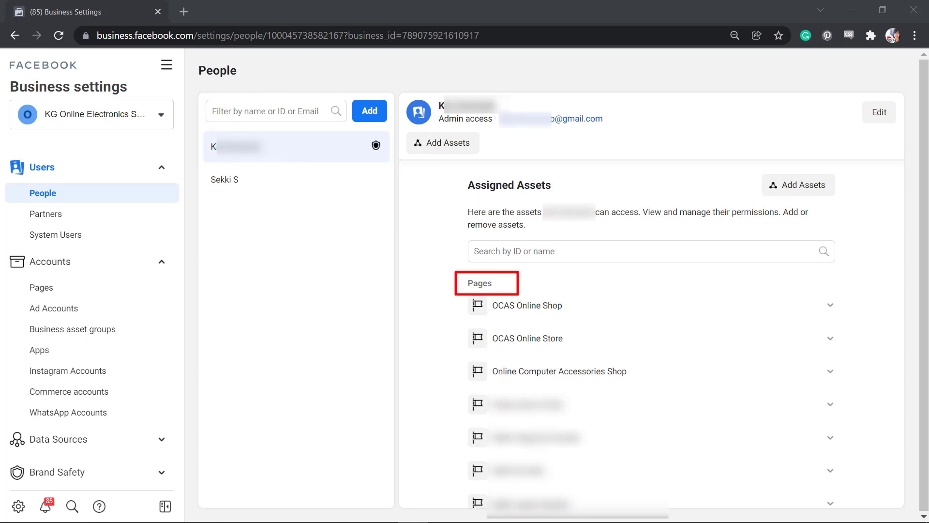
{"action": "scroll", "scroll_direction": "down", "scroll_amount": 3}
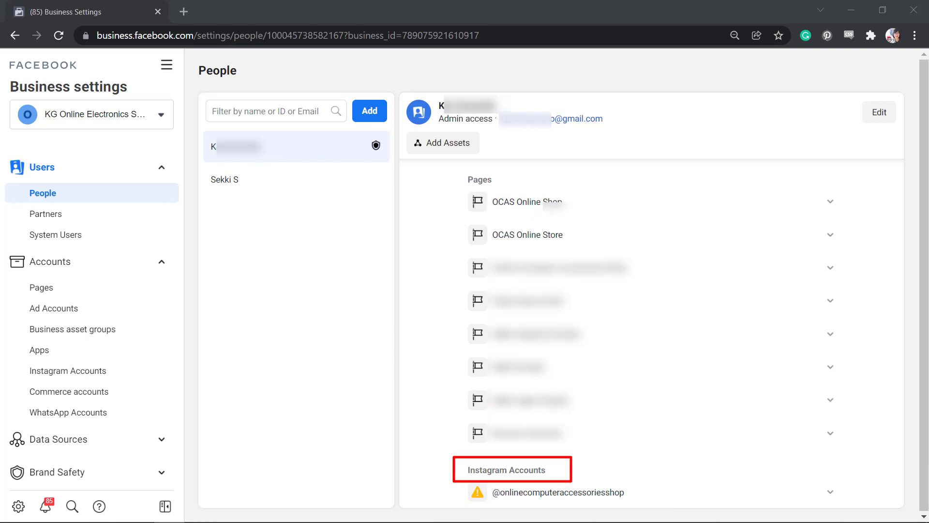
{"action": "scroll", "scroll_direction": "down", "scroll_amount": 3}
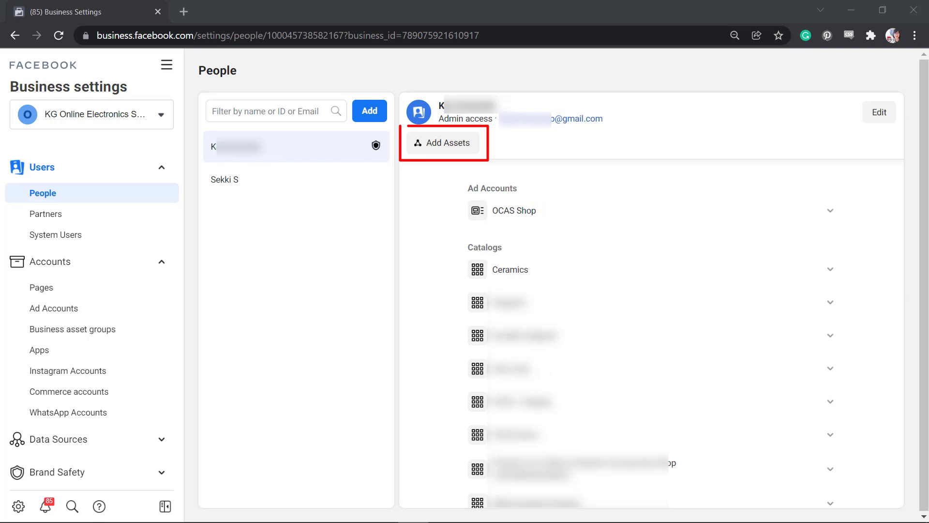
Start adding assets to the admin and browse Pages, Catalogs and Pixels permission options.
{"action": "left_click", "coordinate": [444, 142]}
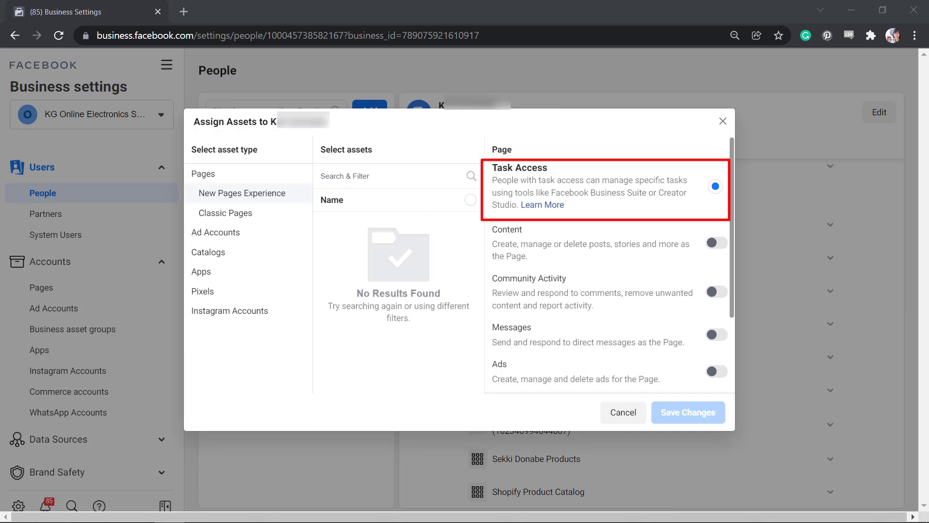
{"action": "scroll", "scroll_direction": "down", "scroll_amount": 3}
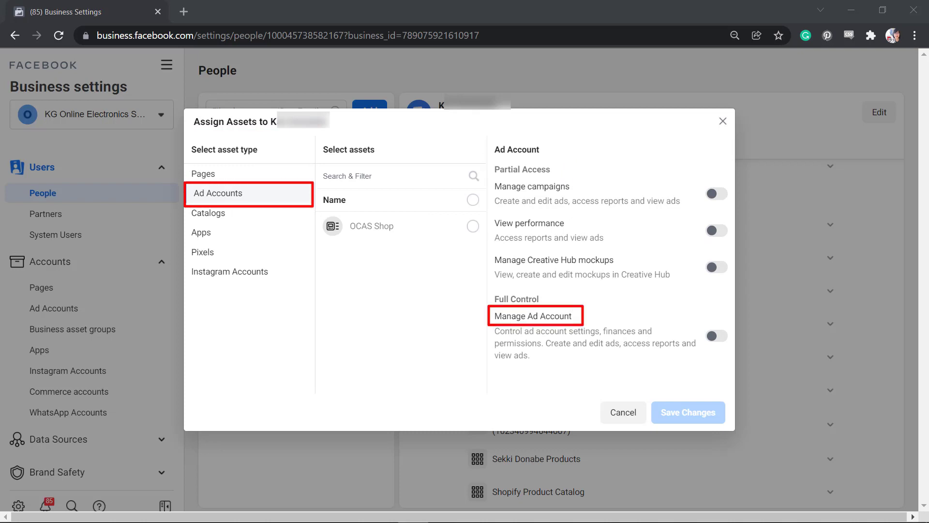
{"action": "left_click", "coordinate": [212, 213]}
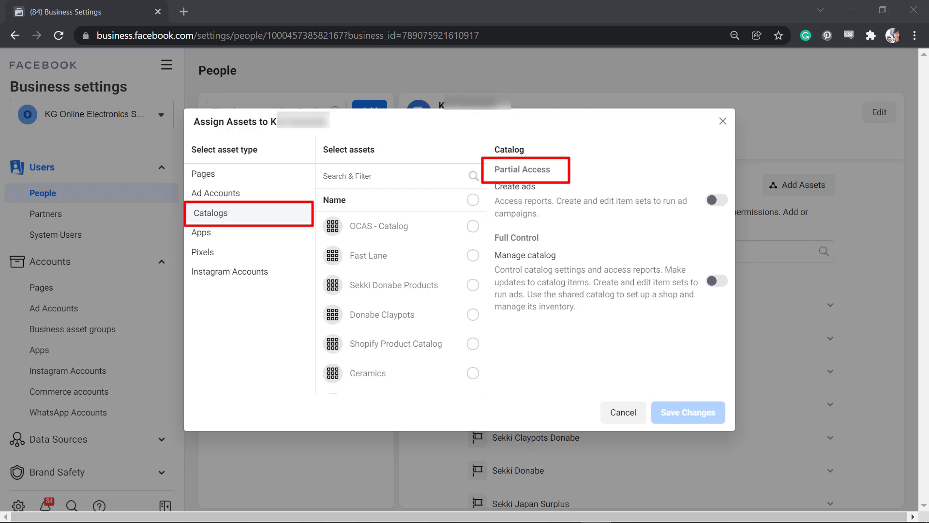
{"action": "left_click", "coordinate": [204, 252]}
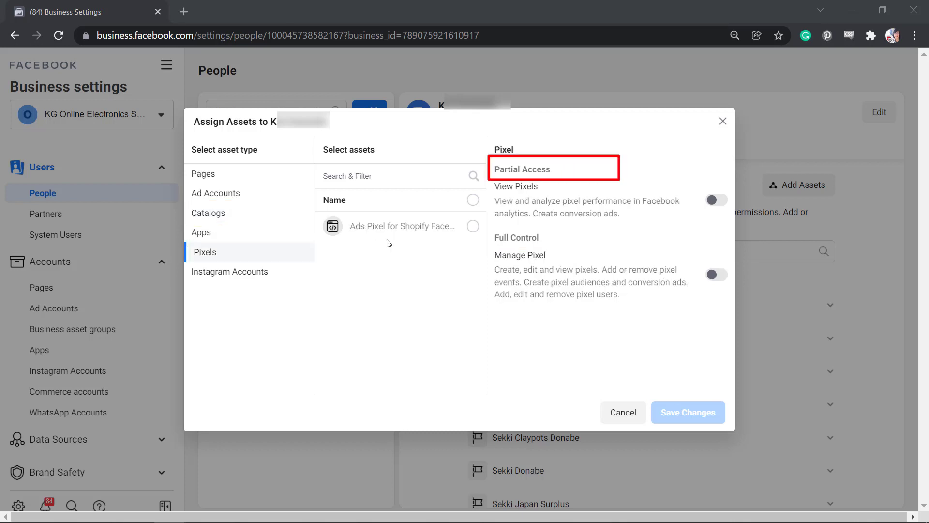
Select the Shopify ads pixel with full control and review Instagram account permissions.
{"action": "left_click", "coordinate": [716, 274]}
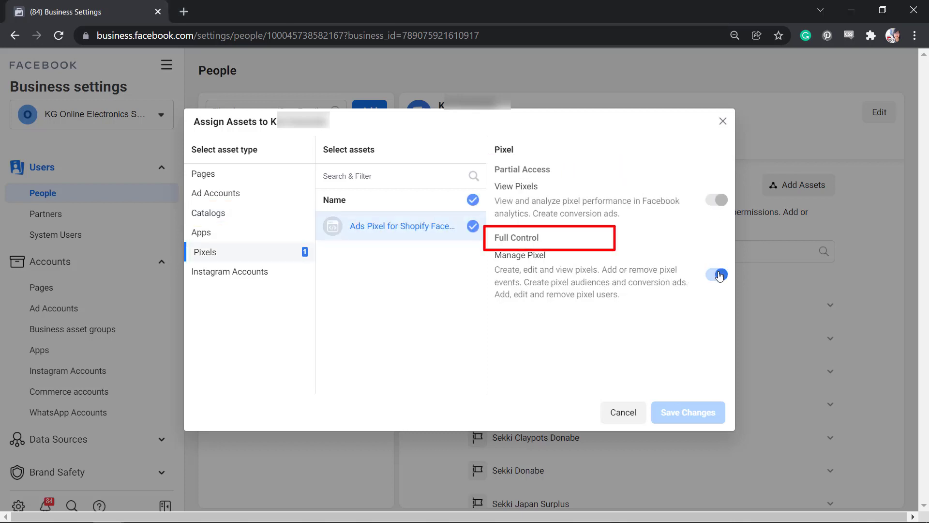
{"action": "left_click", "coordinate": [230, 271]}
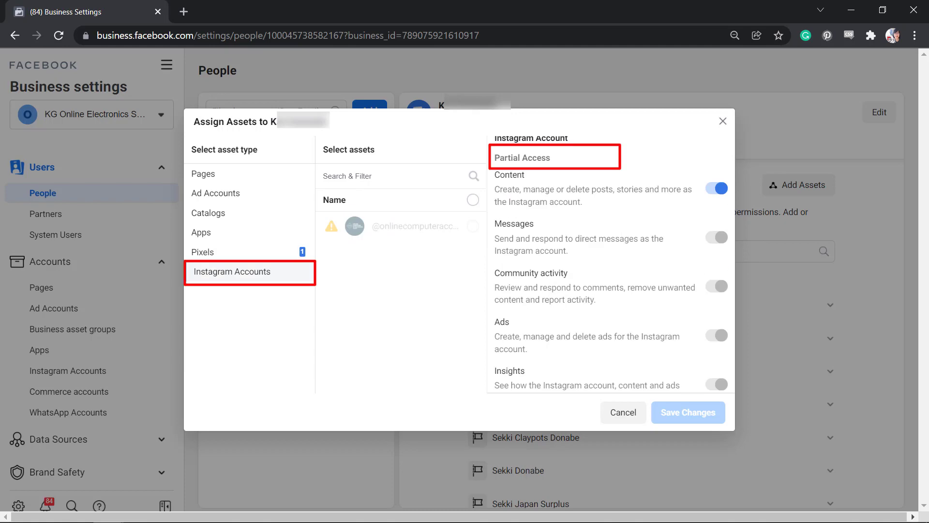
{"action": "left_click", "coordinate": [687, 413]}
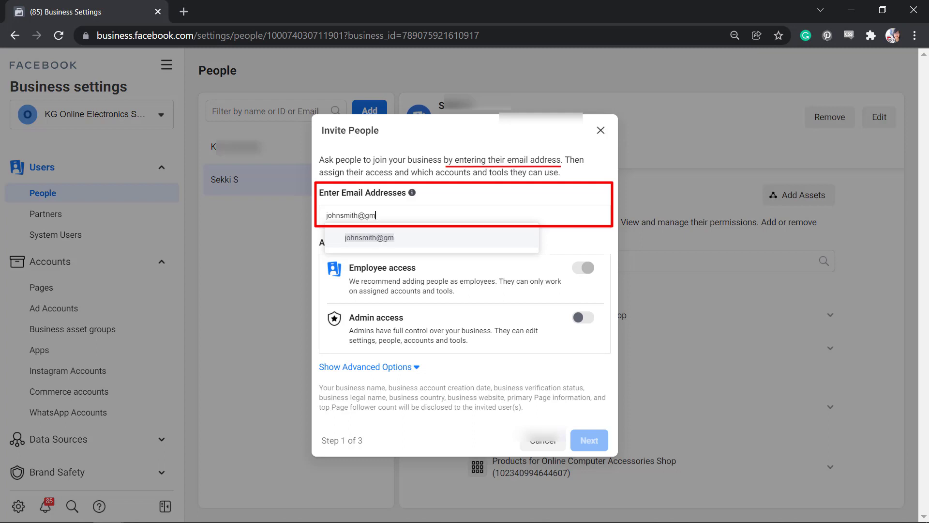
Enter the invitee's email with Employee access, reveal advanced role options, and continue to assets.
{"action": "left_click", "coordinate": [368, 238]}
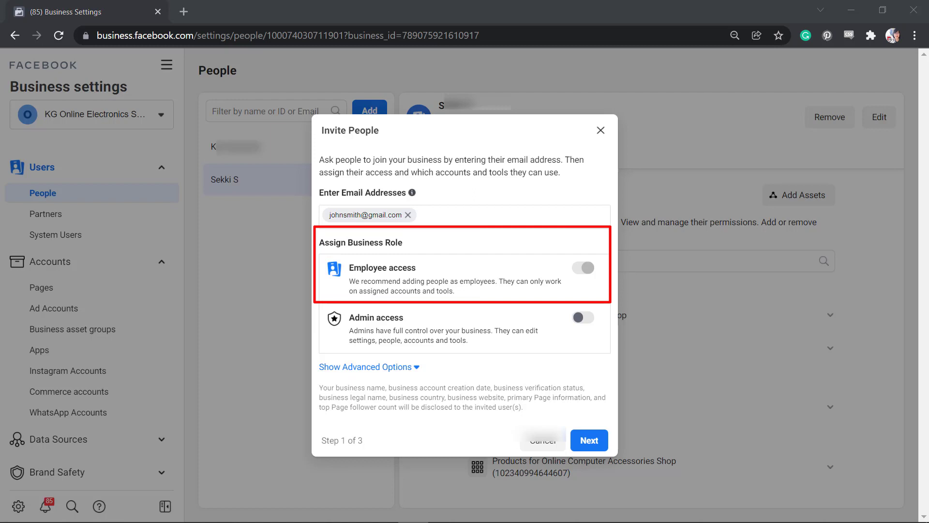
{"action": "left_click", "coordinate": [365, 366]}
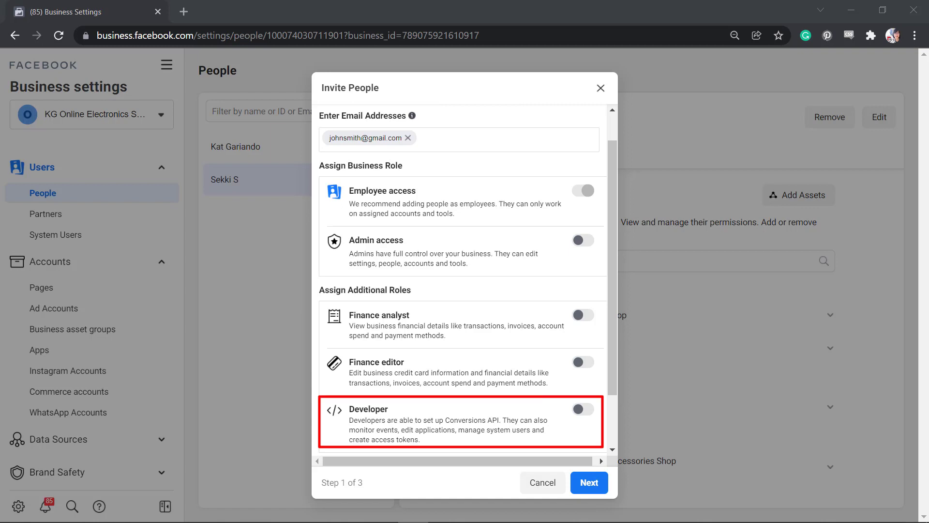
{"action": "left_click", "coordinate": [587, 482]}
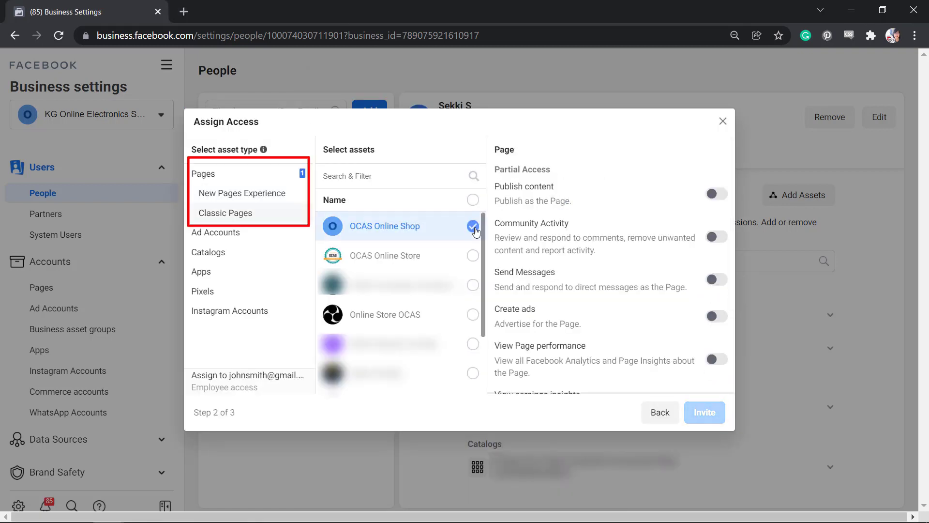
Share the three OCAS pages, send the invitation, and accept it as the invitee.
{"action": "left_click", "coordinate": [473, 313]}
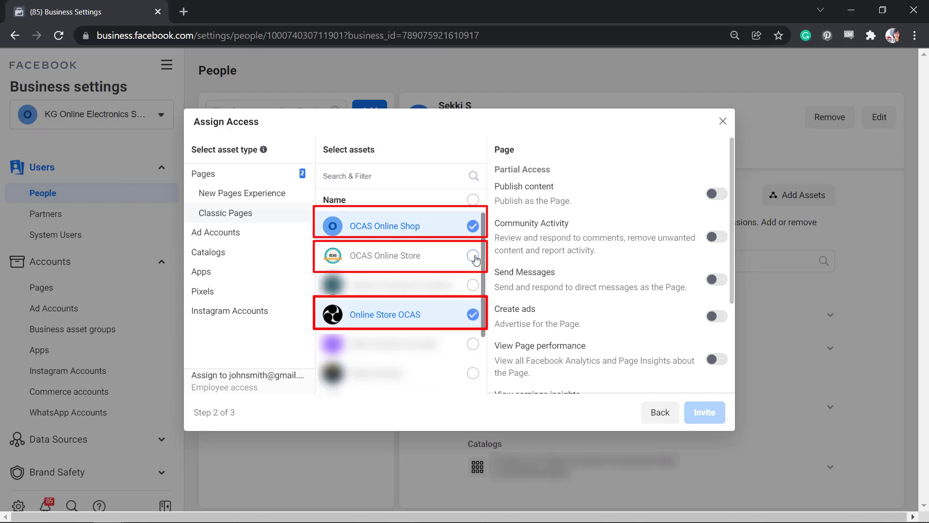
{"action": "left_click", "coordinate": [473, 255]}
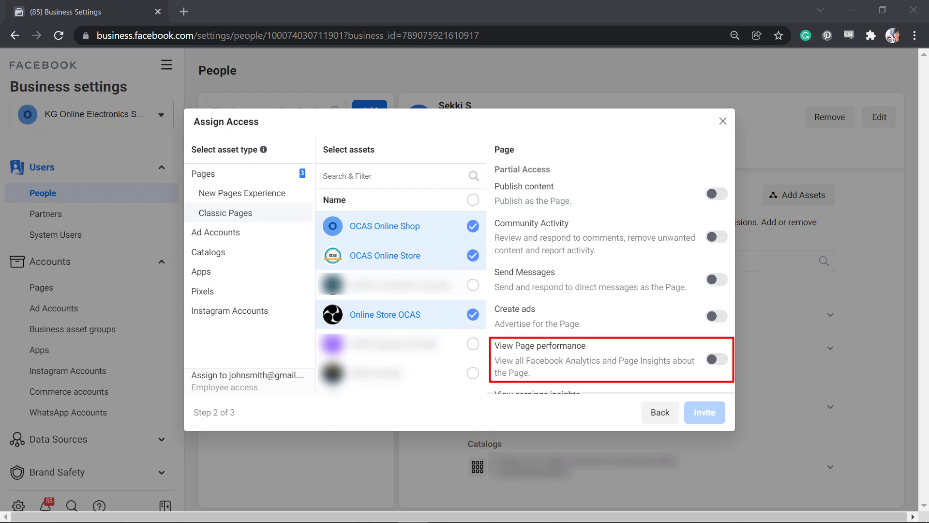
{"action": "scroll", "scroll_direction": "down", "scroll_amount": 3}
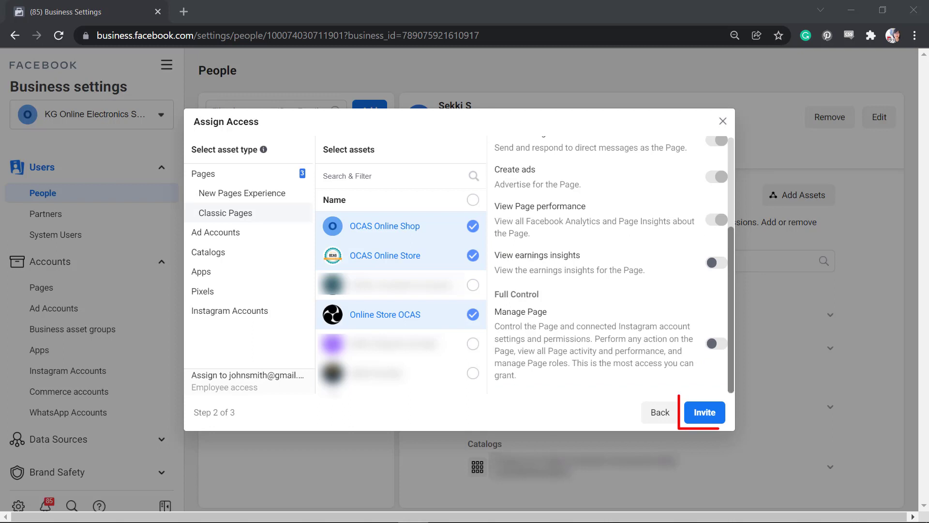
{"action": "left_click", "coordinate": [703, 412]}
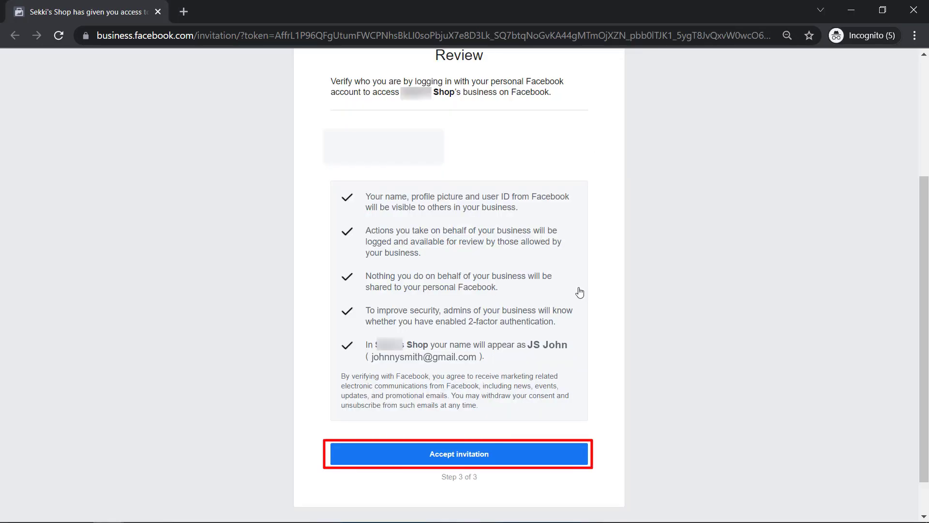
{"action": "left_click", "coordinate": [459, 453]}
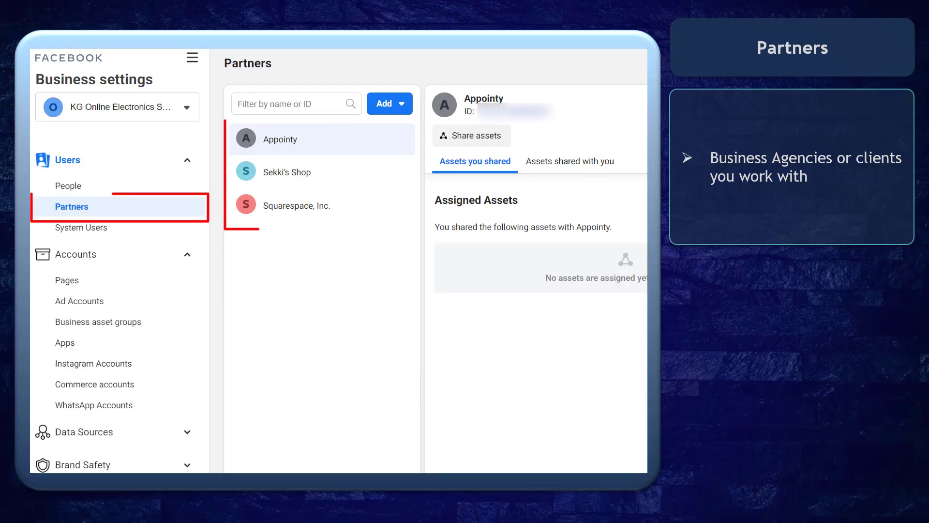
View Appointy's and Squarespace, Inc.'s shared assets, then bring up the add-partner choices.
{"action": "left_click", "coordinate": [296, 205]}
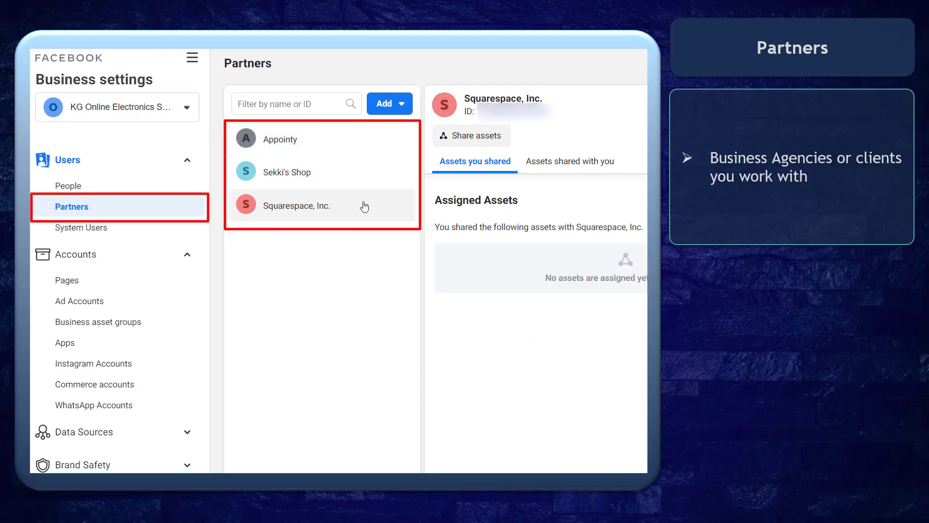
{"action": "left_click", "coordinate": [286, 172]}
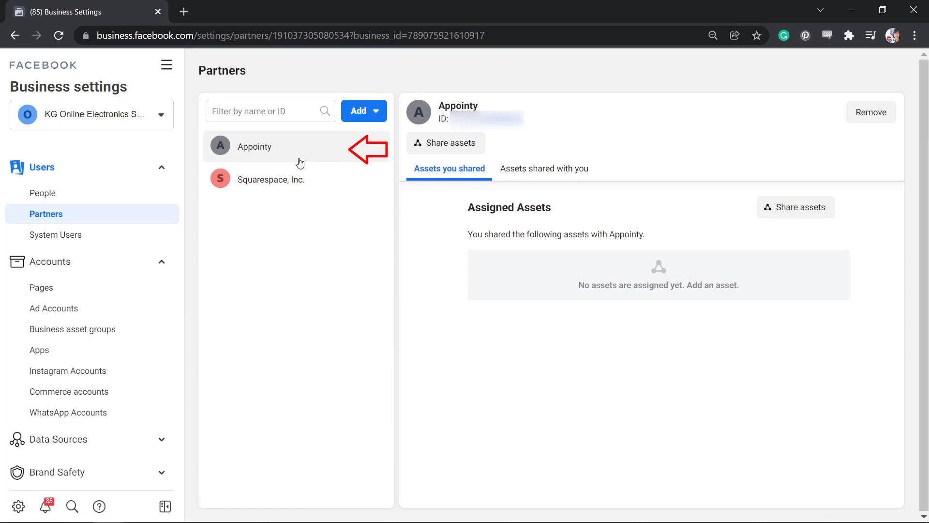
{"action": "left_click", "coordinate": [271, 179]}
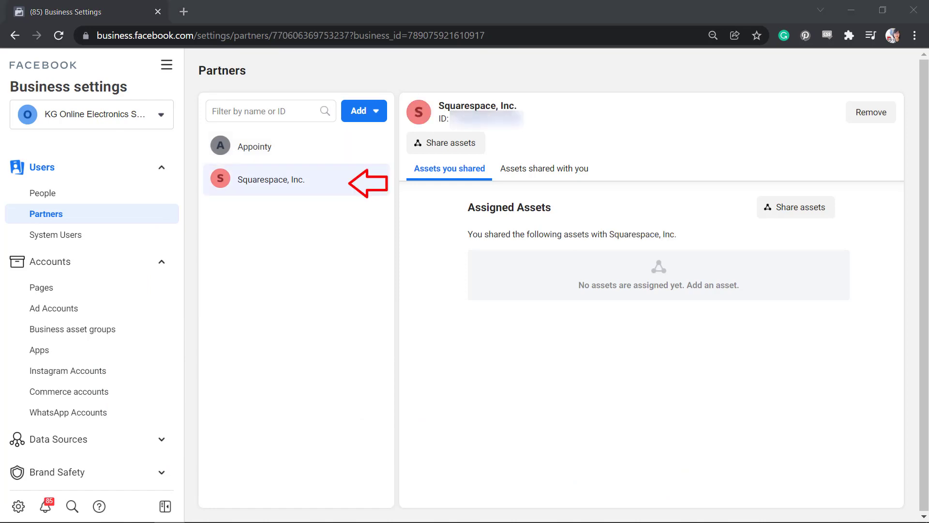
{"action": "left_click", "coordinate": [358, 110]}
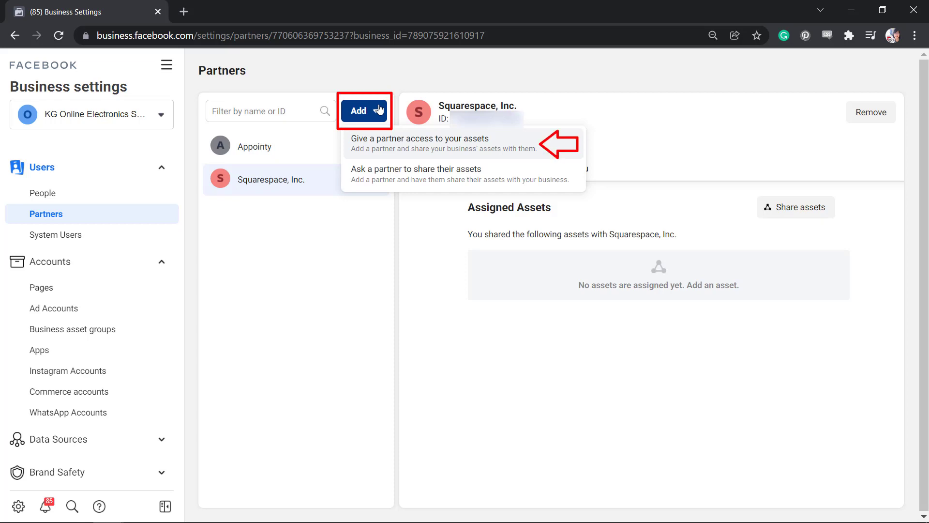
Give a partner access by entering KG Online's business ID and proceed to assigning assets.
{"action": "left_click", "coordinate": [419, 138]}
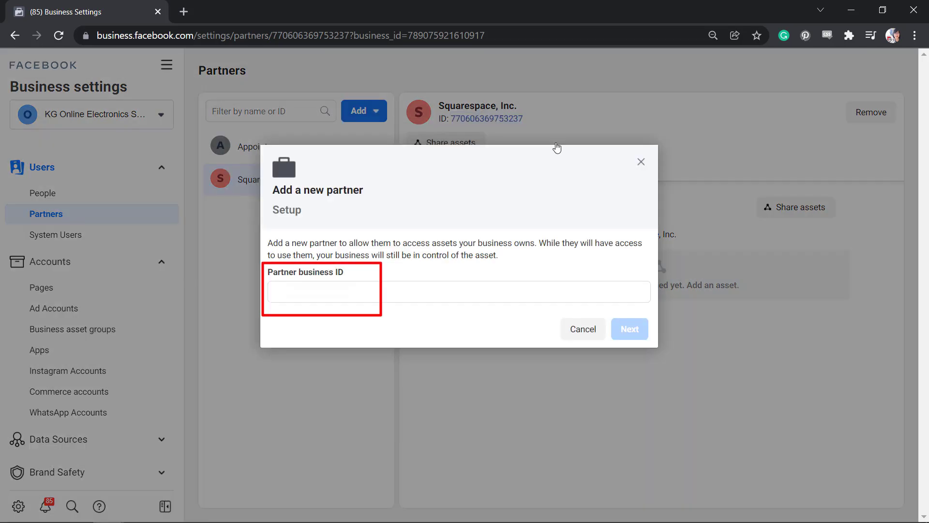
{"action": "type", "text": "490"}
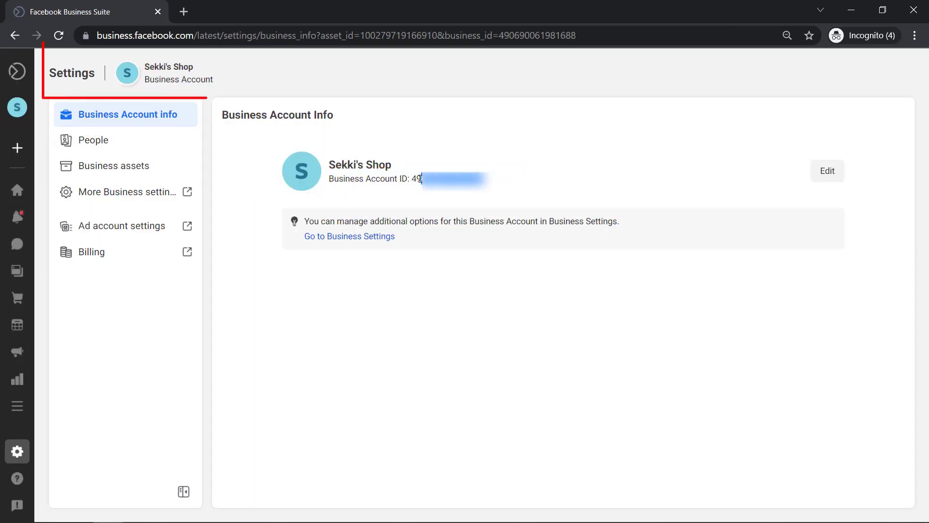
{"action": "left_click", "coordinate": [349, 236]}
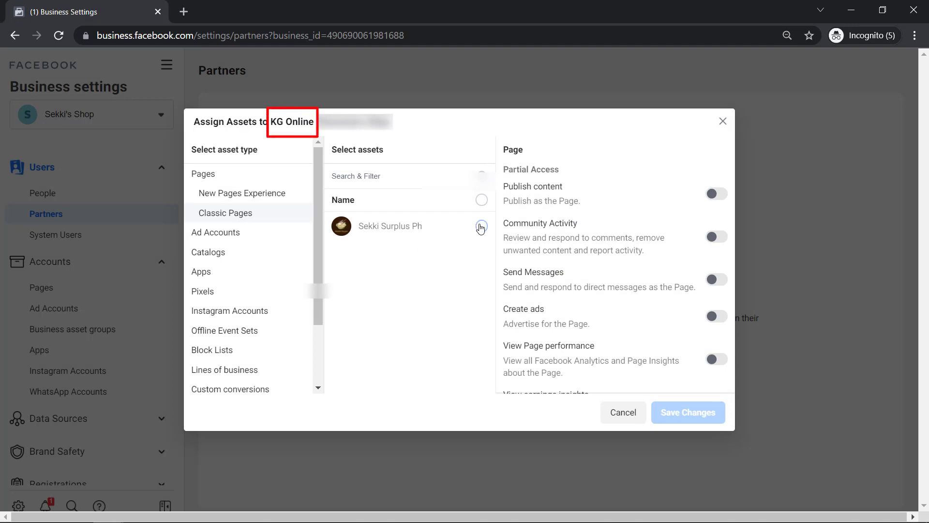
Share the Sekki Surplus Ph page with KG Online with full control and save.
{"action": "left_click", "coordinate": [481, 226]}
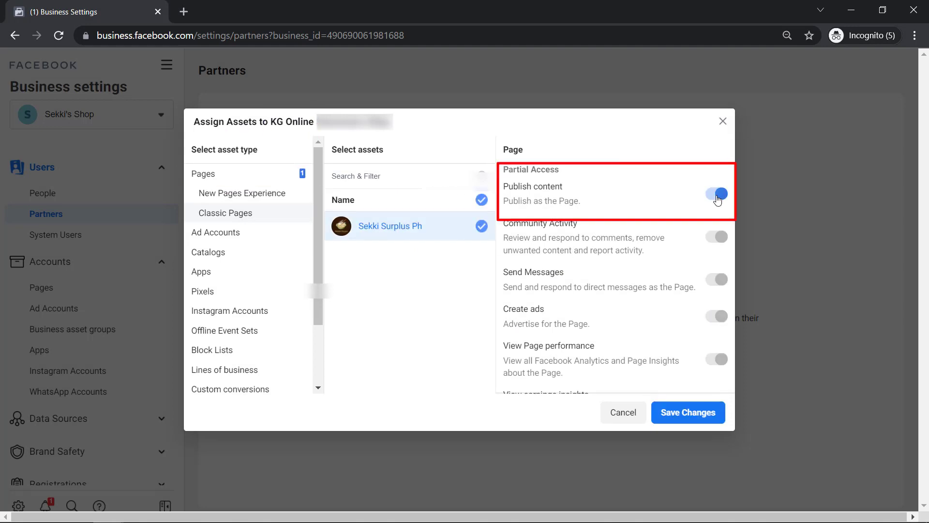
{"action": "scroll", "scroll_direction": "down", "scroll_amount": 3}
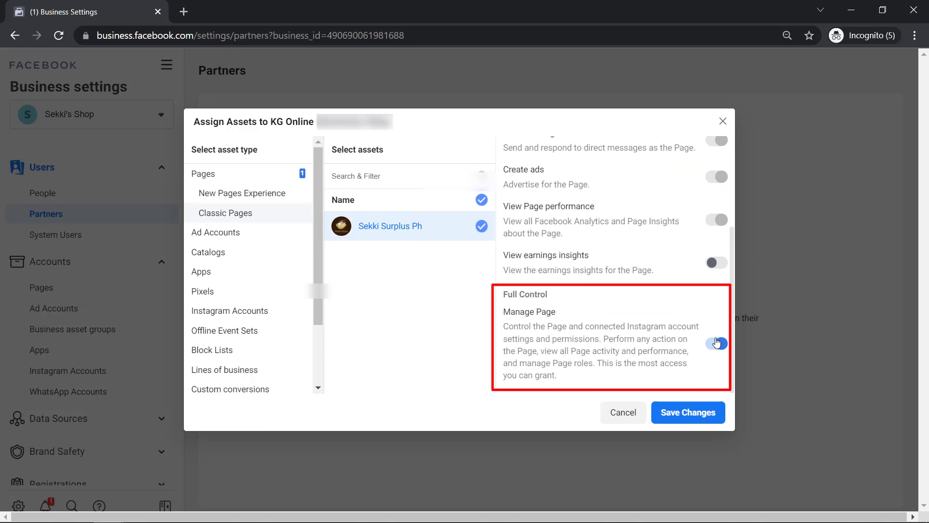
{"action": "left_click", "coordinate": [687, 413]}
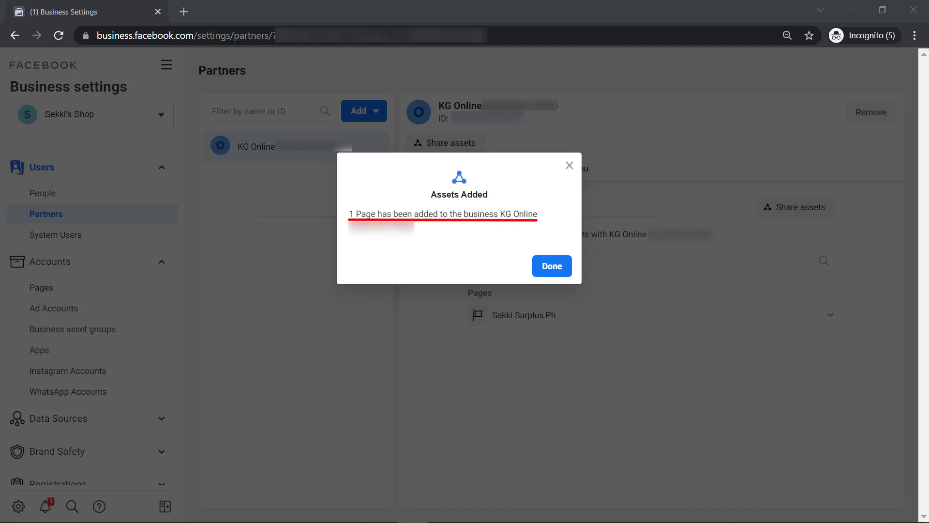
{"action": "left_click", "coordinate": [550, 265]}
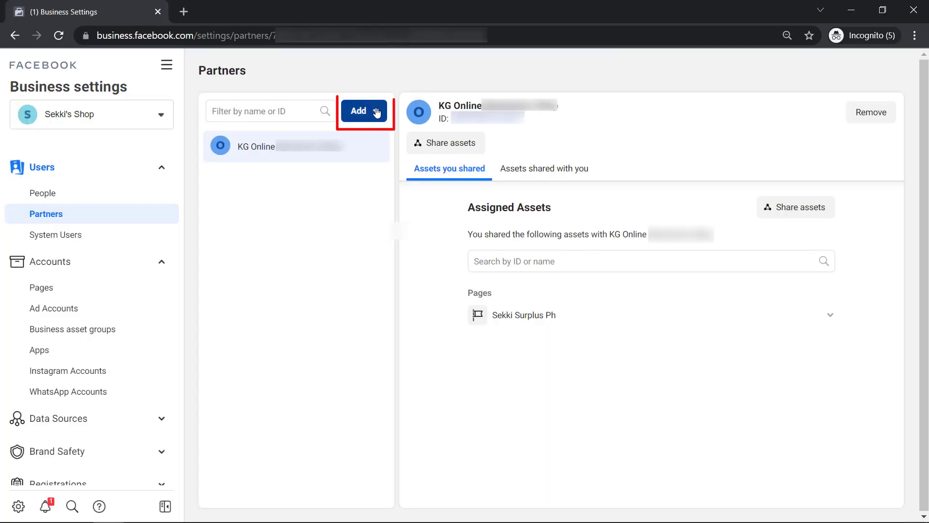
{"action": "left_click", "coordinate": [365, 110]}
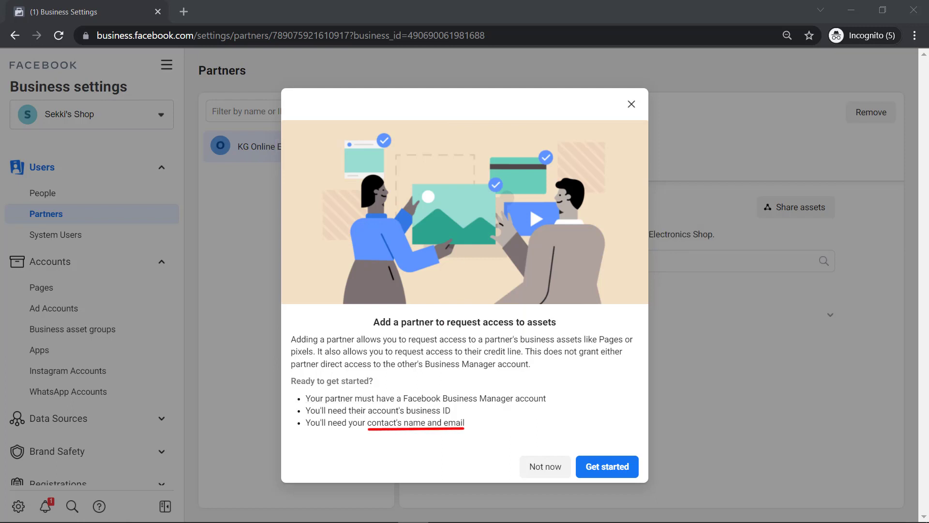
{"action": "left_click", "coordinate": [606, 466]}
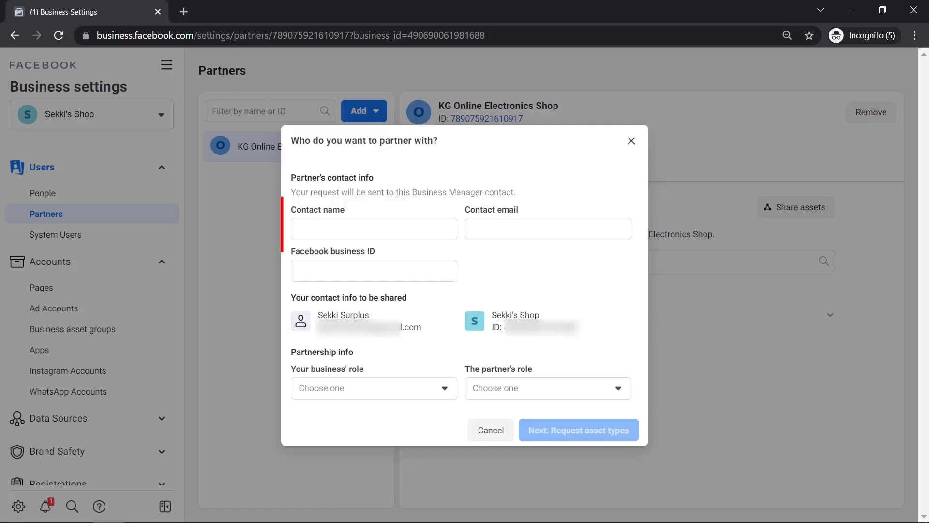
{"action": "type", "text": "John Smi"}
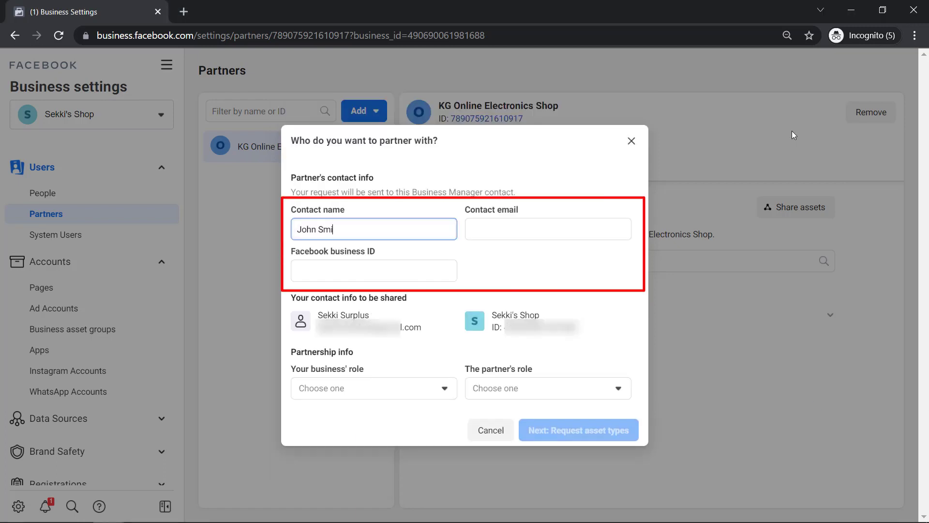
{"action": "type", "text": "123456789456789"}
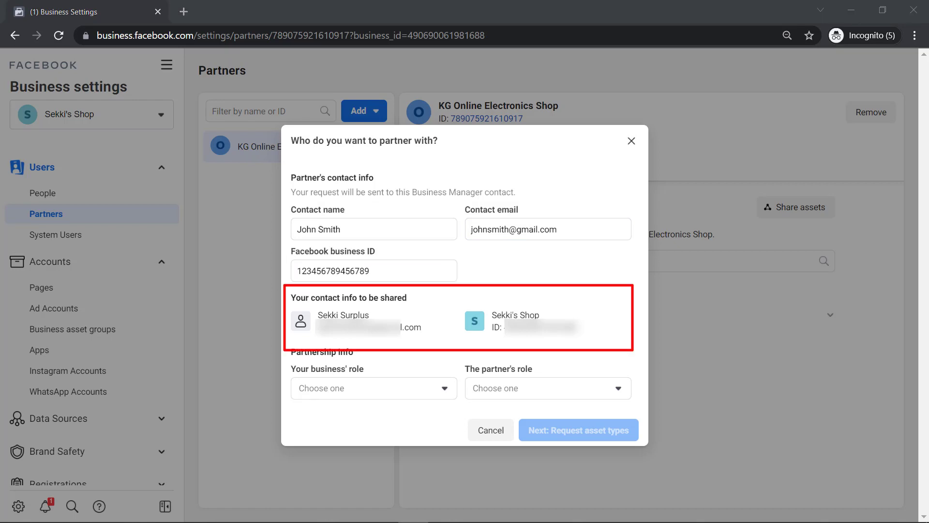
Set both your business's and the partner's role to Brand or business.
{"action": "left_click", "coordinate": [373, 388]}
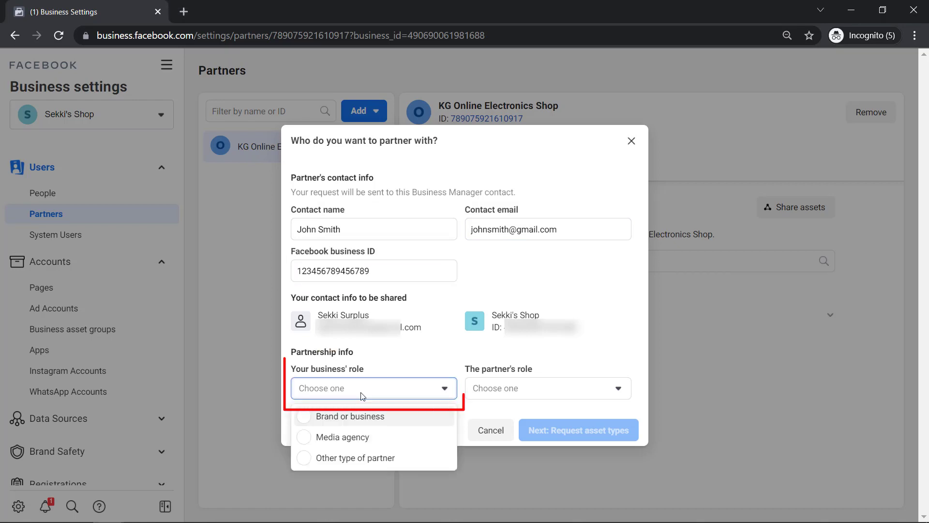
{"action": "left_click", "coordinate": [349, 417]}
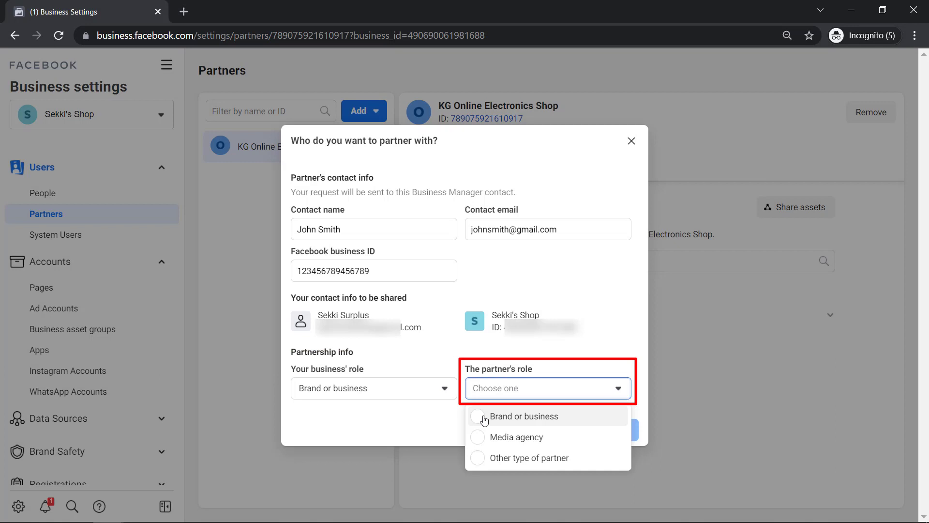
{"action": "left_click", "coordinate": [523, 415]}
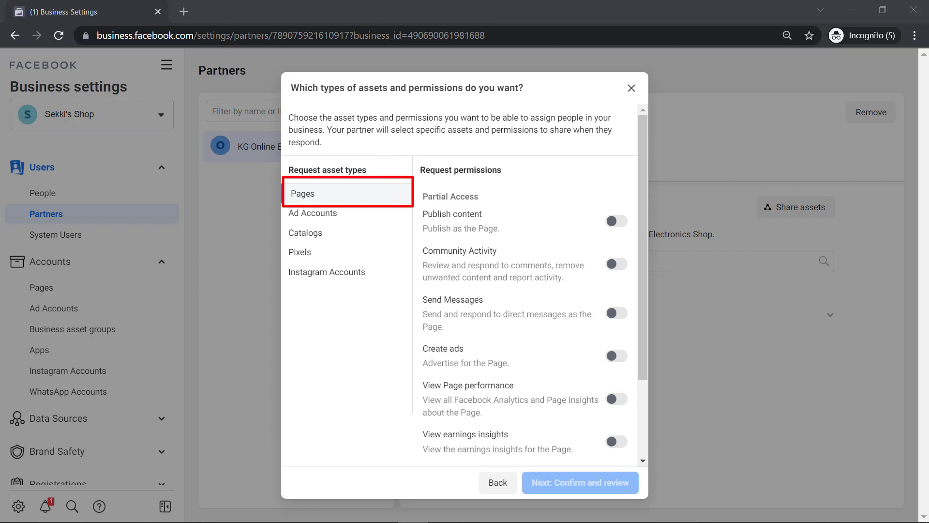
Request Nendo's Page with partial access permissions, review the partner request and send it.
{"action": "left_click", "coordinate": [313, 213]}
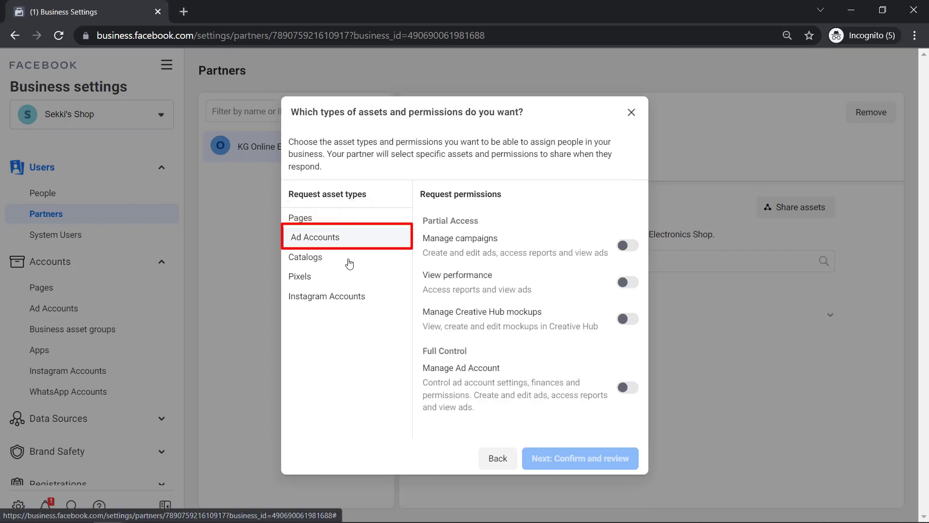
{"action": "left_click", "coordinate": [302, 276]}
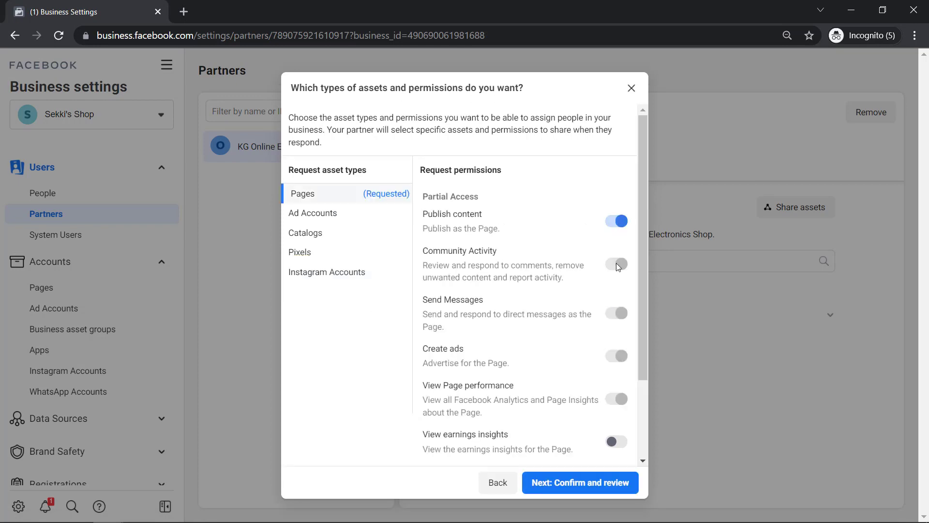
{"action": "left_click", "coordinate": [579, 482]}
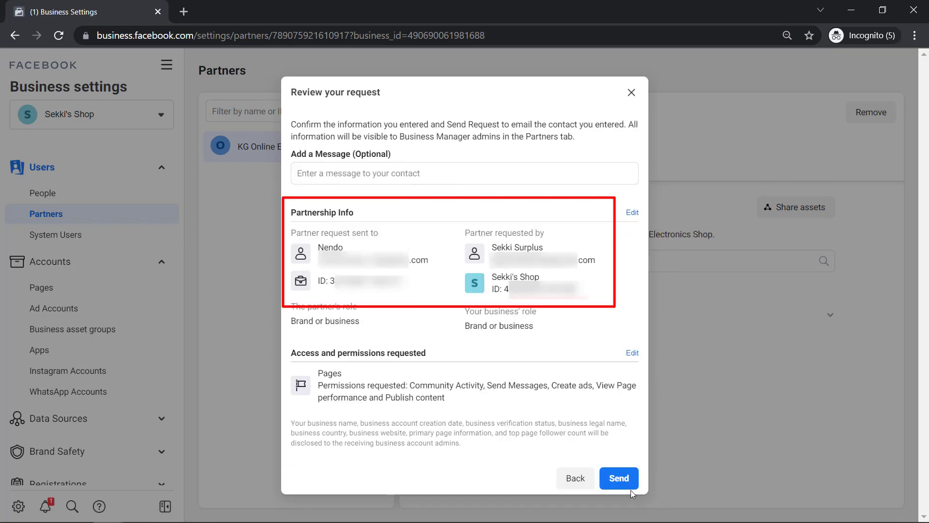
{"action": "left_click", "coordinate": [618, 478]}
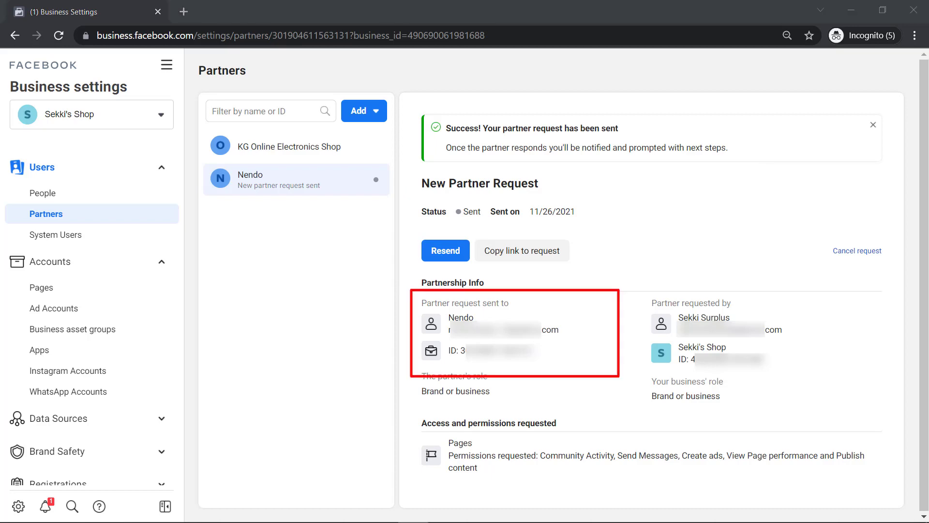
{"action": "left_click", "coordinate": [47, 234]}
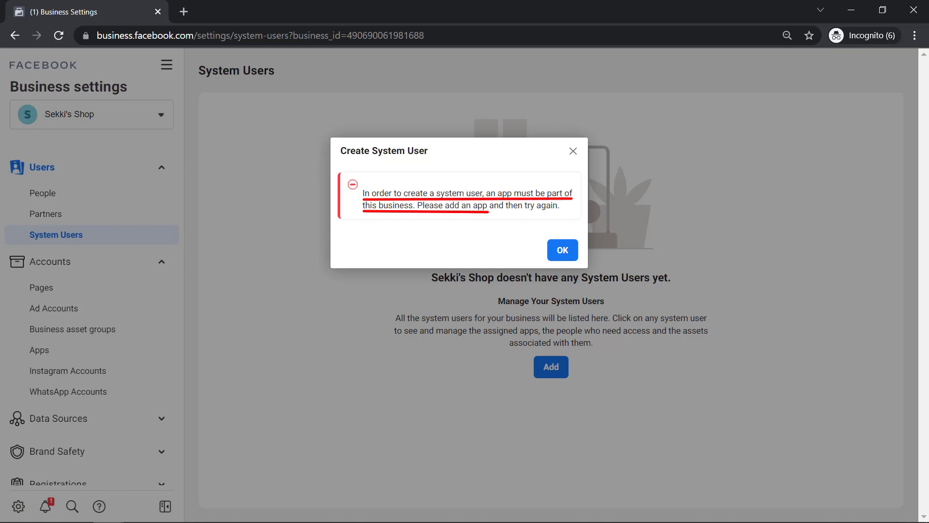
Acknowledge the app requirement, name the system user KG_SysUser and choose its role.
{"action": "left_click", "coordinate": [561, 250]}
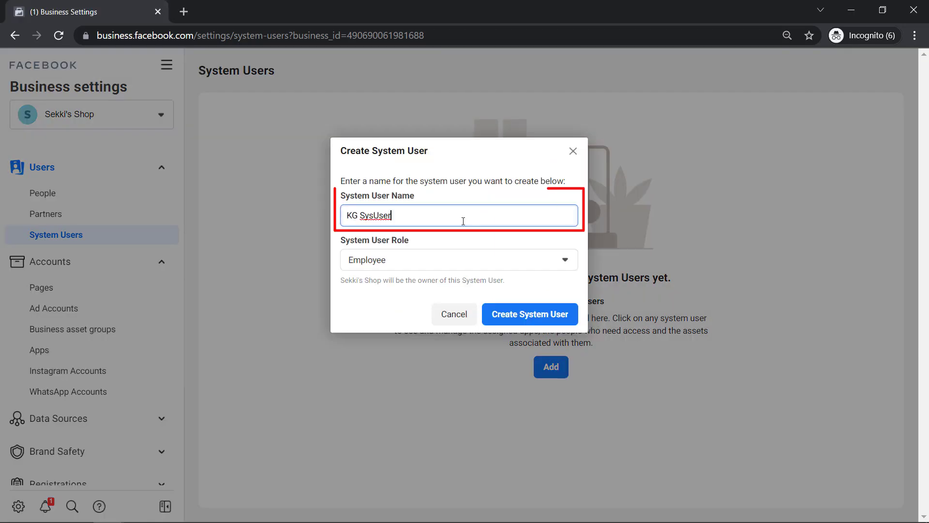
{"action": "left_click", "coordinate": [458, 259]}
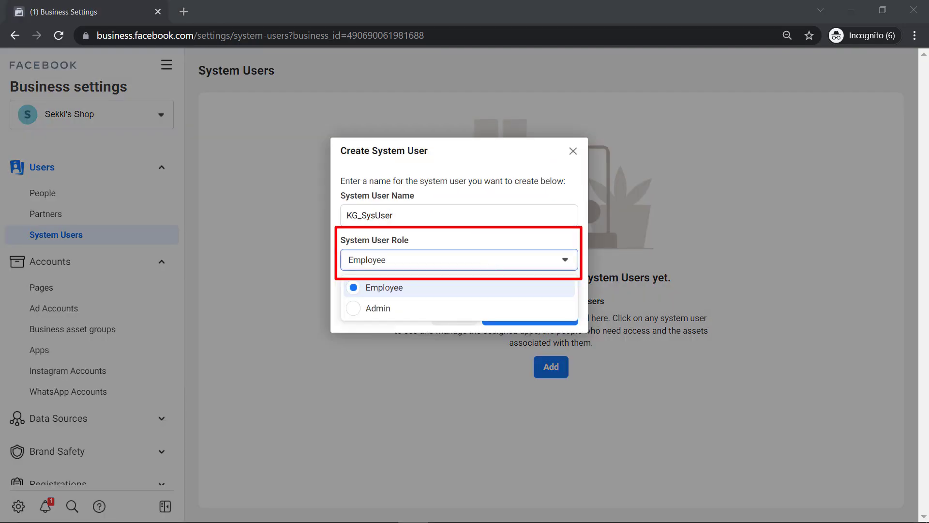
{"action": "left_click", "coordinate": [376, 308]}
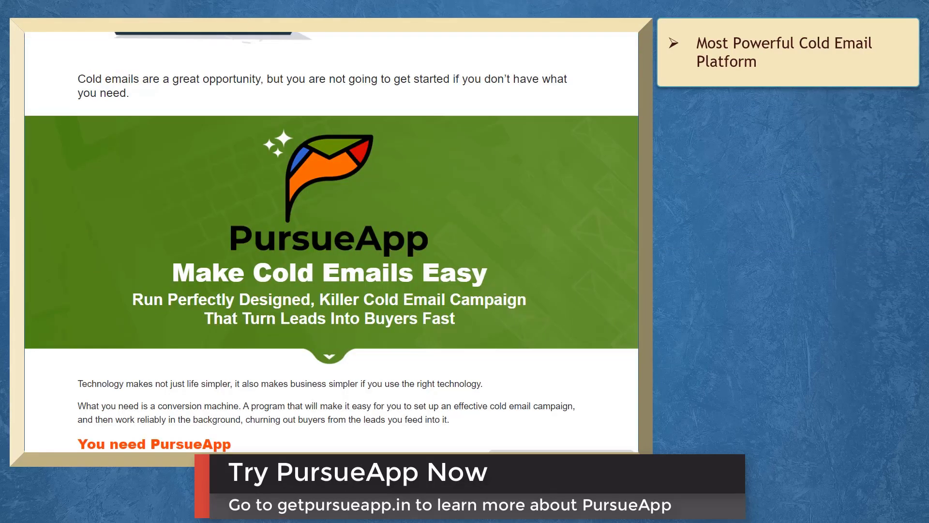
{"action": "left_click", "coordinate": [328, 273]}
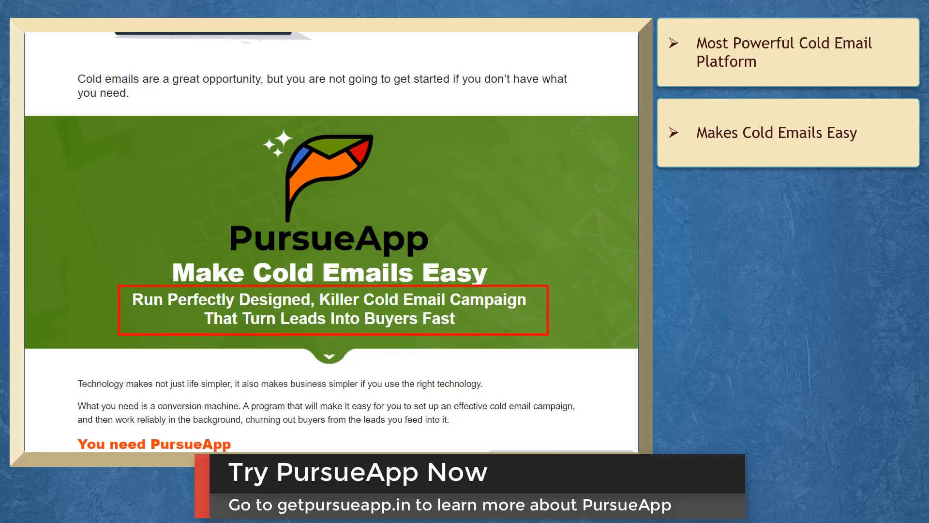
{"action": "scroll", "scroll_direction": "down", "scroll_amount": 3}
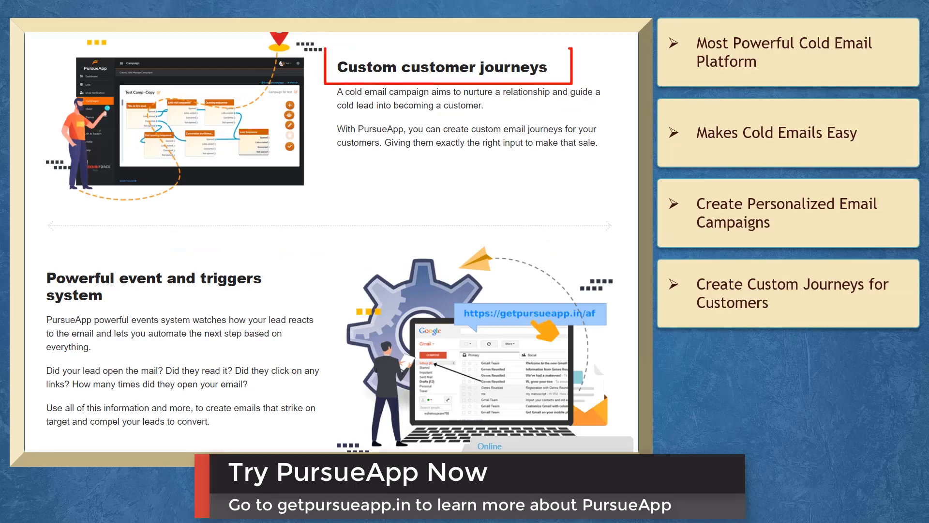